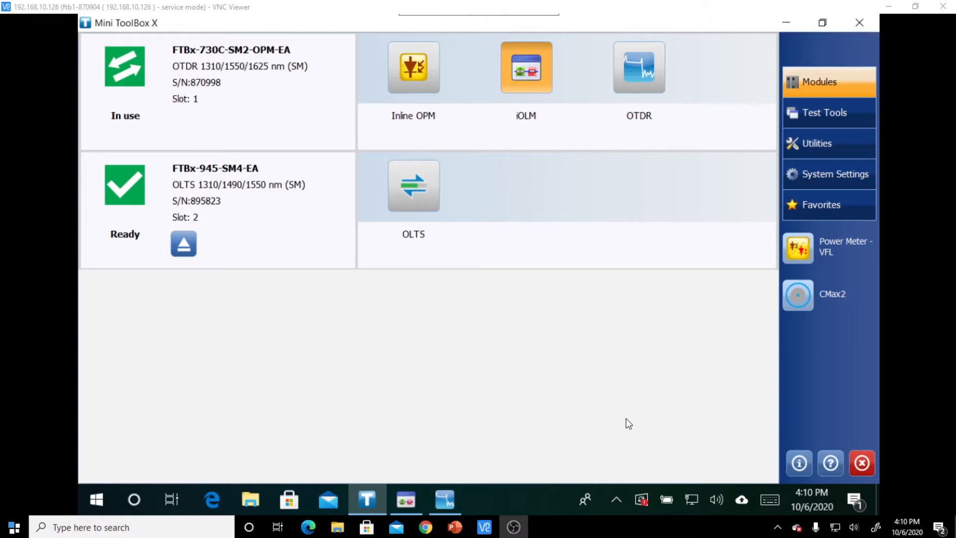
mouse_move(548, 113)
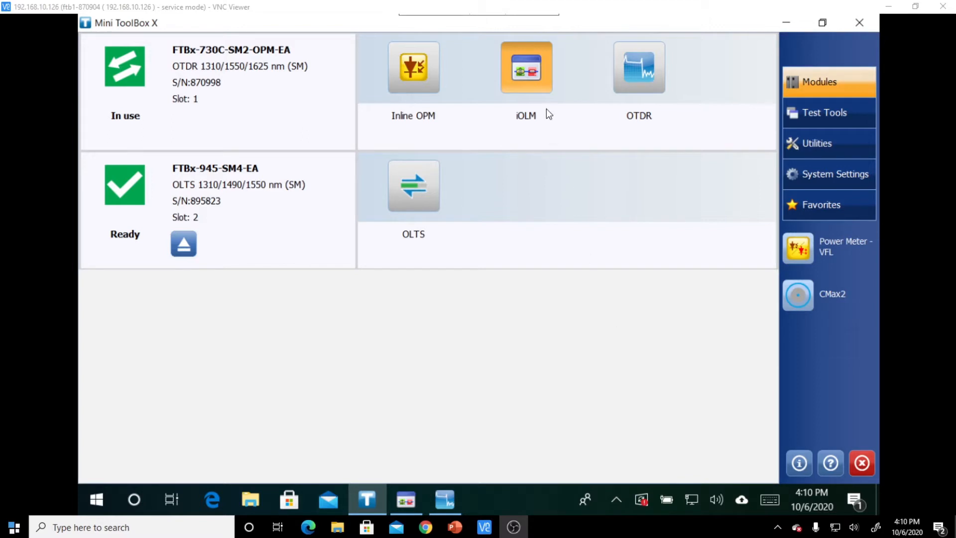
mouse_move(434, 508)
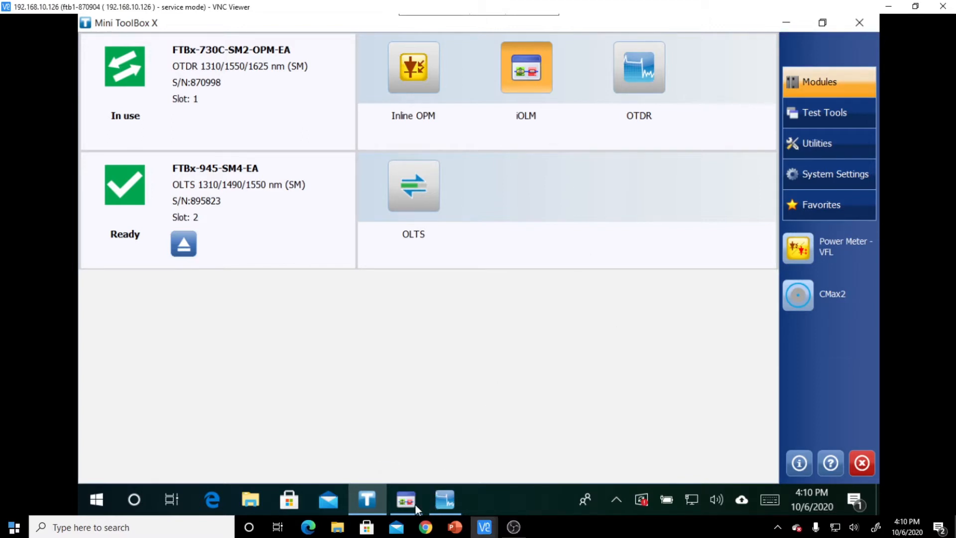
Switch to iOLM's Link View for the failed link, showing element 3 at 1.1805 km
left_click(526, 68)
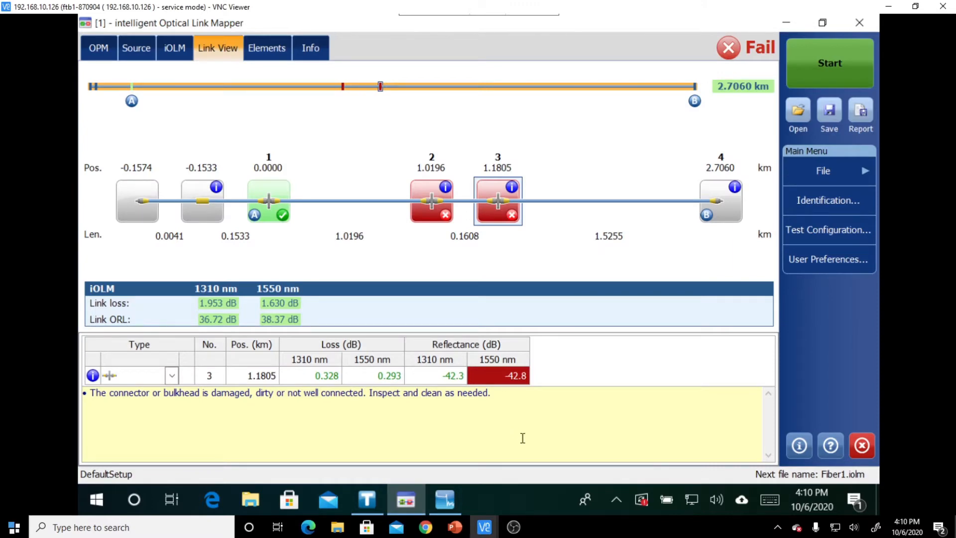
mouse_move(519, 444)
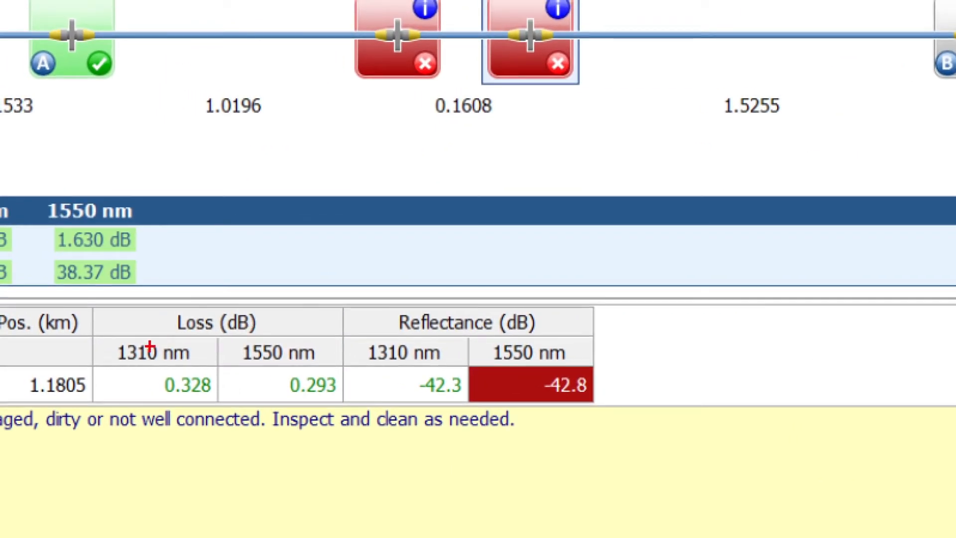
mouse_move(217, 338)
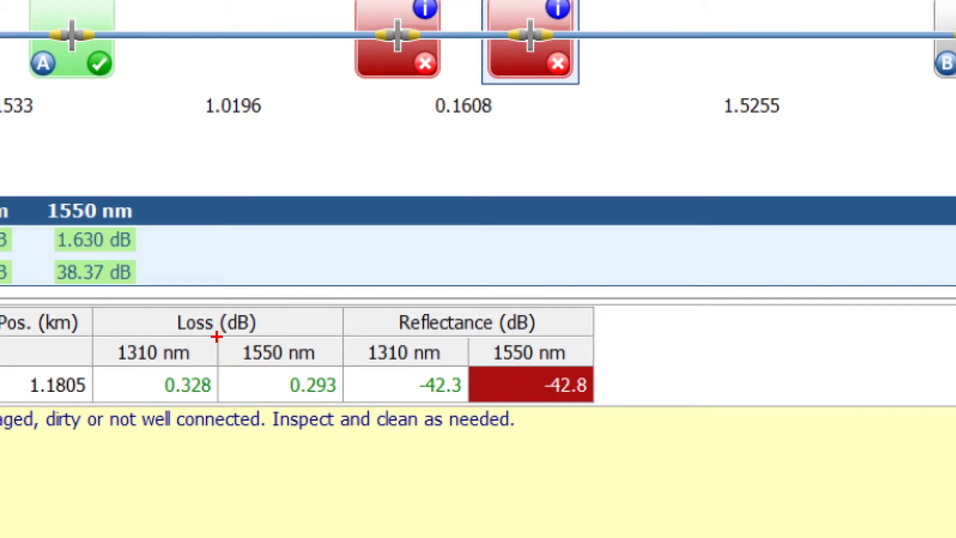
left_click(280, 385)
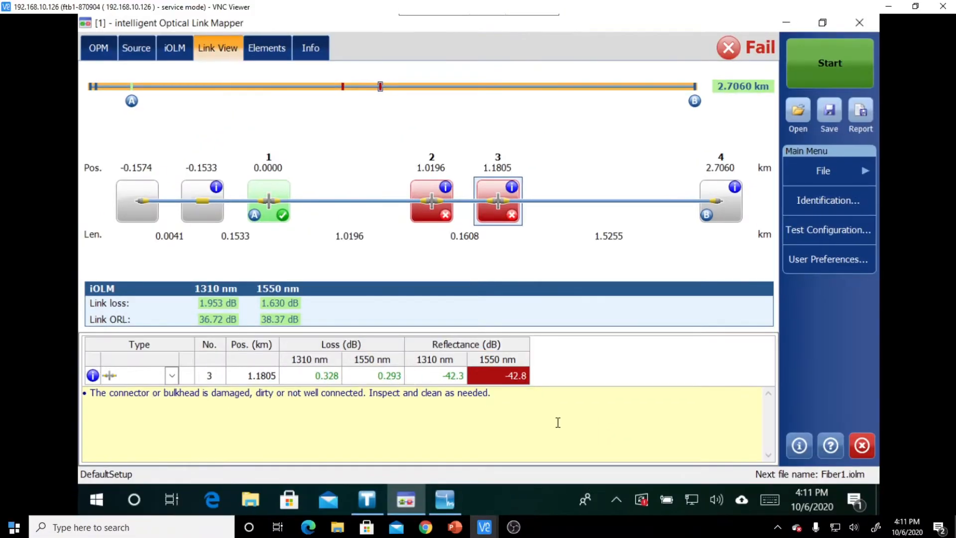
mouse_move(626, 315)
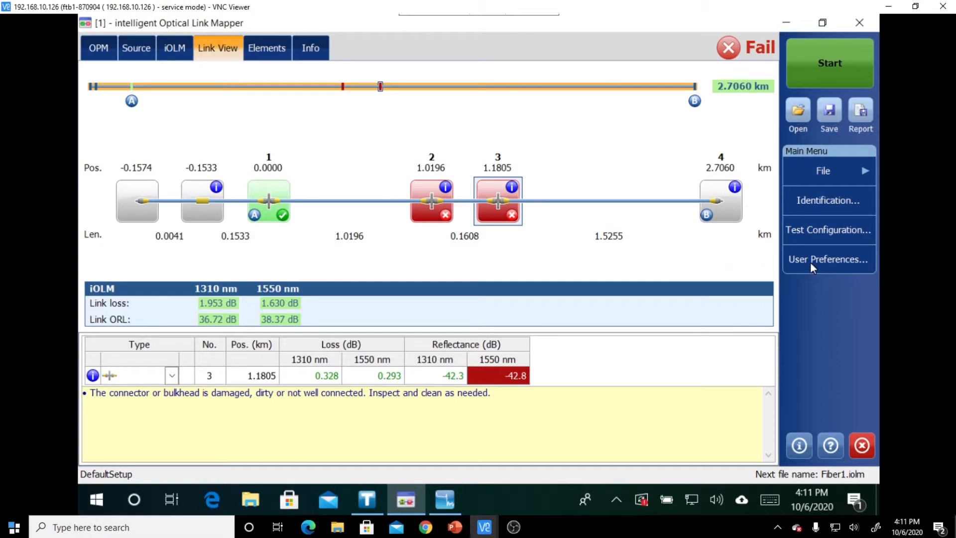
Tick OTDR real time in User Preferences and confirm with OK
left_click(829, 260)
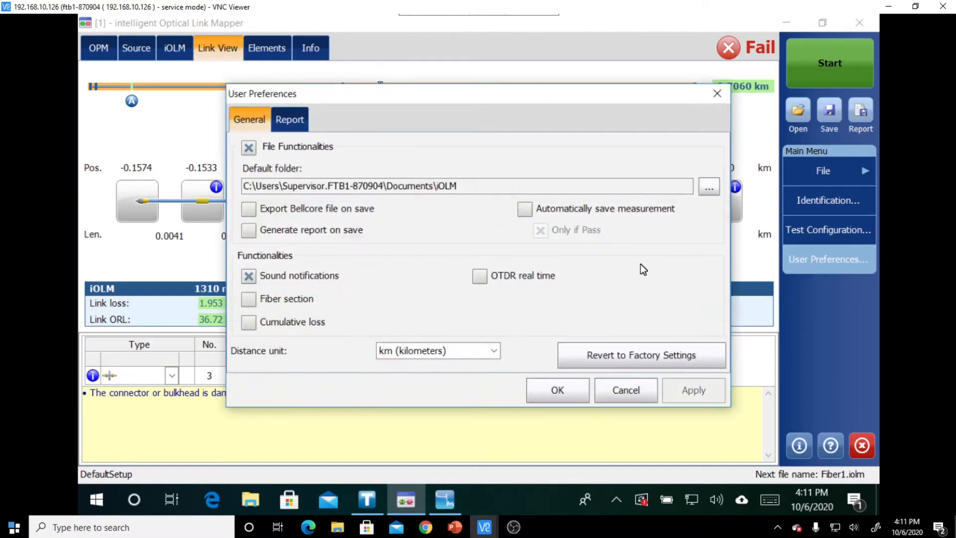
mouse_move(538, 304)
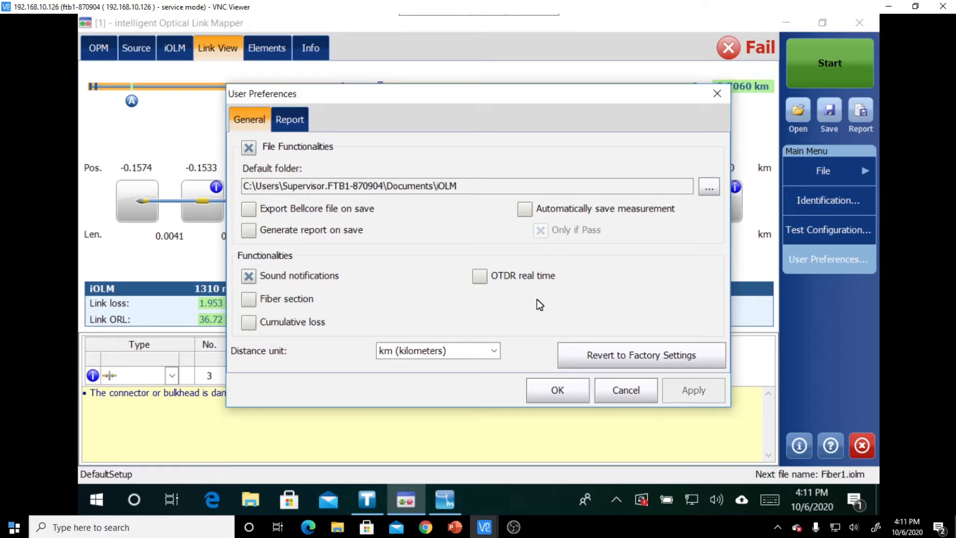
mouse_move(526, 321)
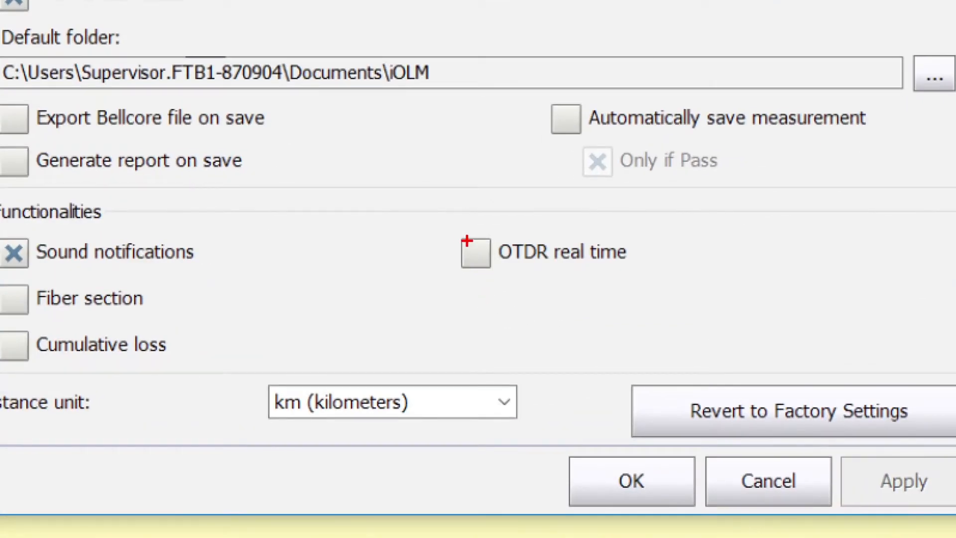
left_click(476, 264)
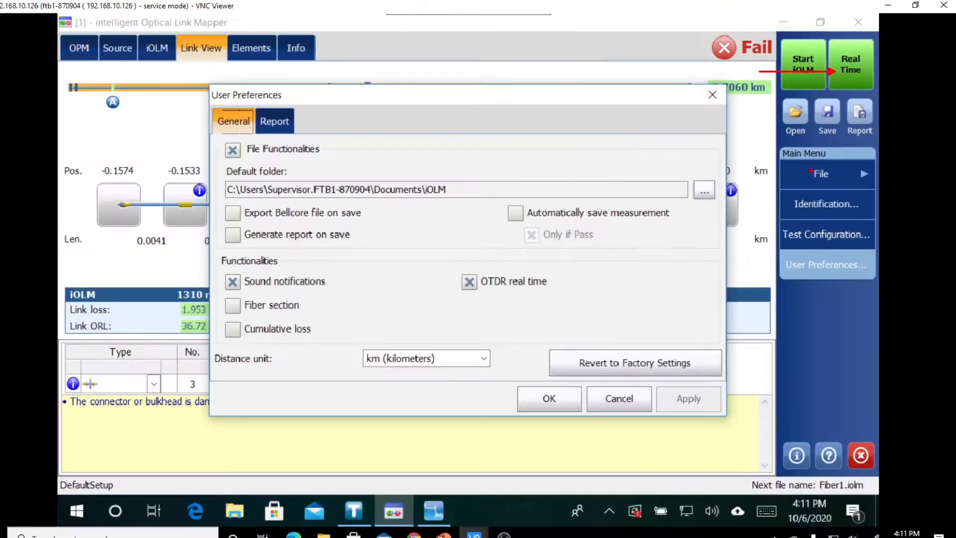
left_click(549, 398)
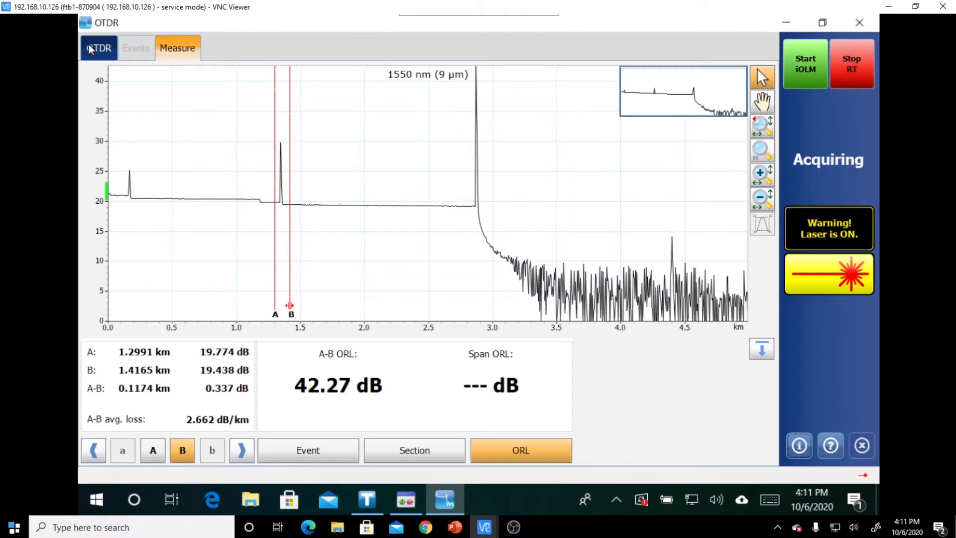
Show the OTDR tab's Range and Pulse dials, reading 5 km and 50 ns
left_click(97, 48)
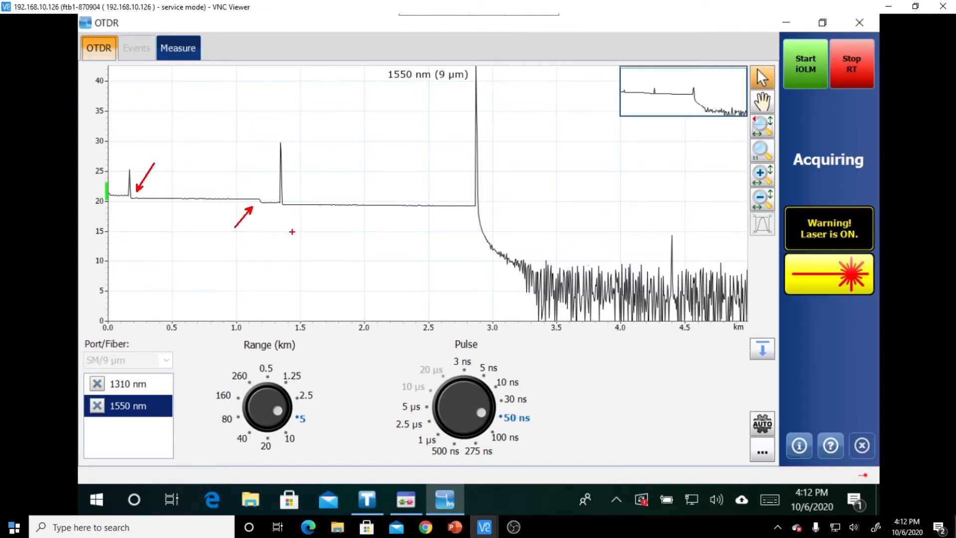
mouse_move(281, 212)
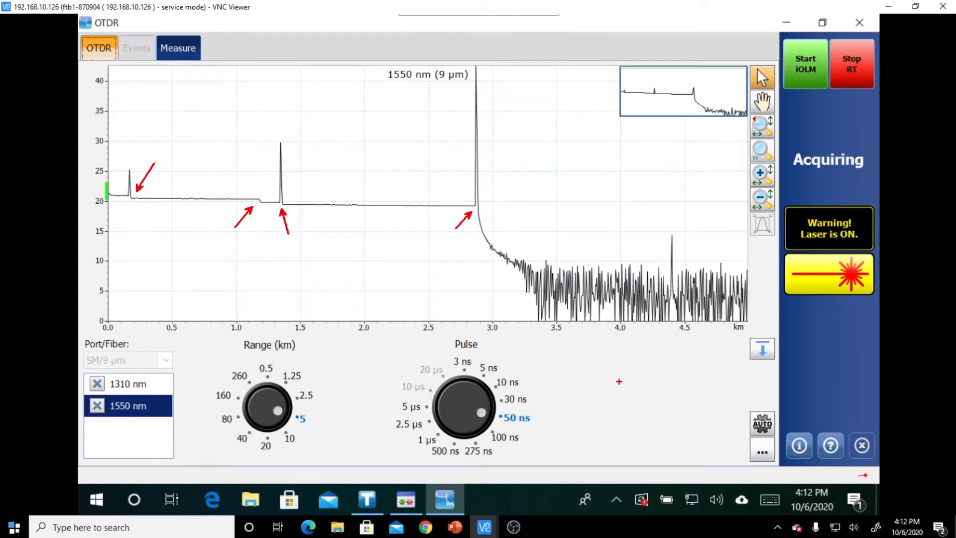
left_click_drag(262, 132, 296, 218)
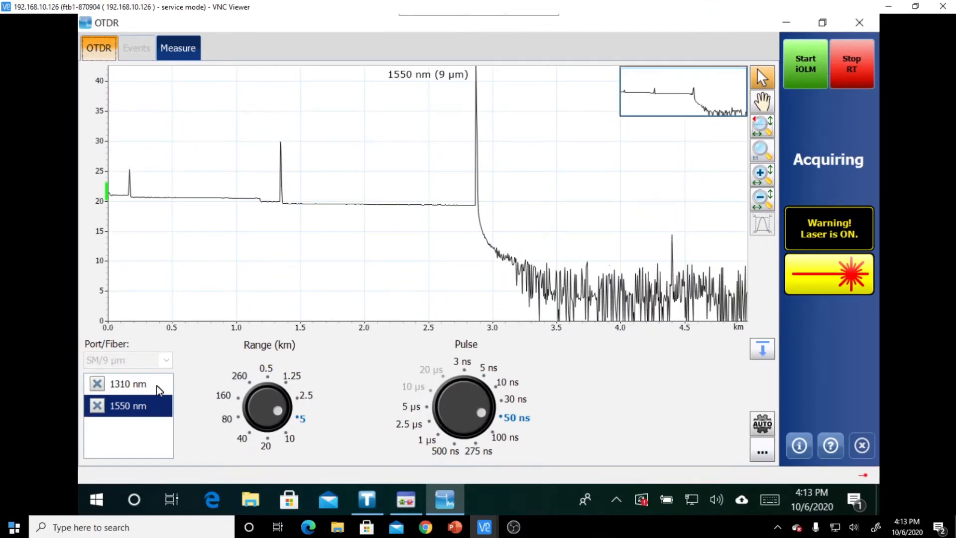
View the live trace at 1310 nm, then reselect 1550 nm
left_click(127, 383)
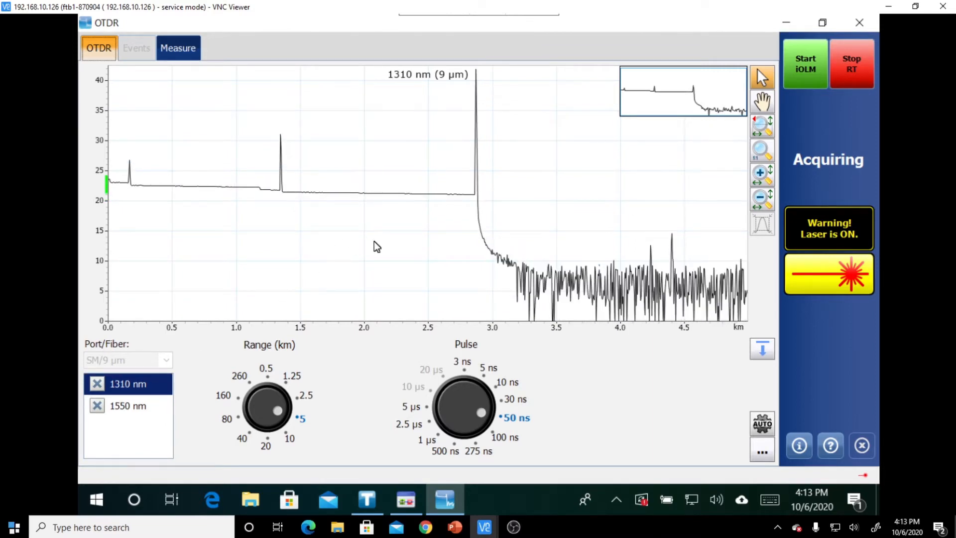
left_click(127, 406)
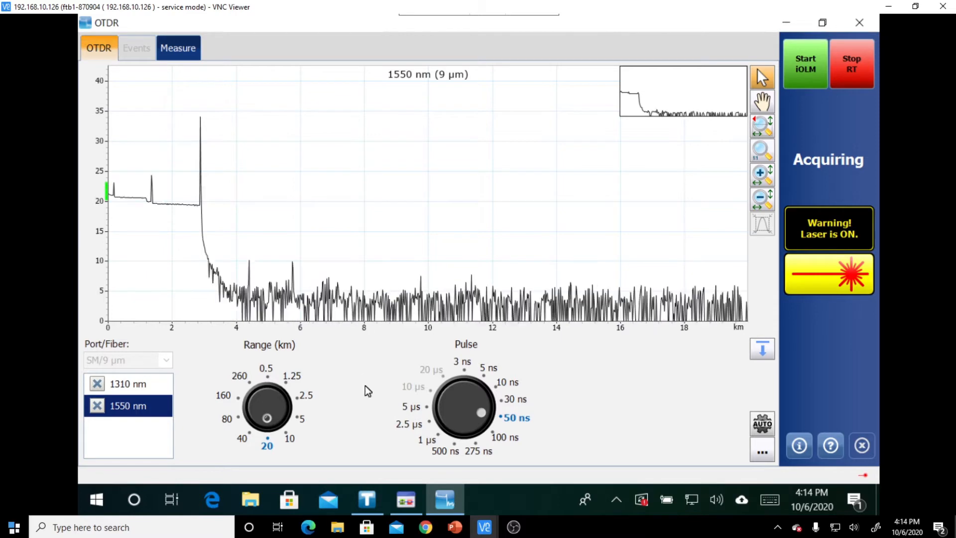
Switch the live trace's range from 5 km to 2.5 km and back to 5 km
left_click(302, 419)
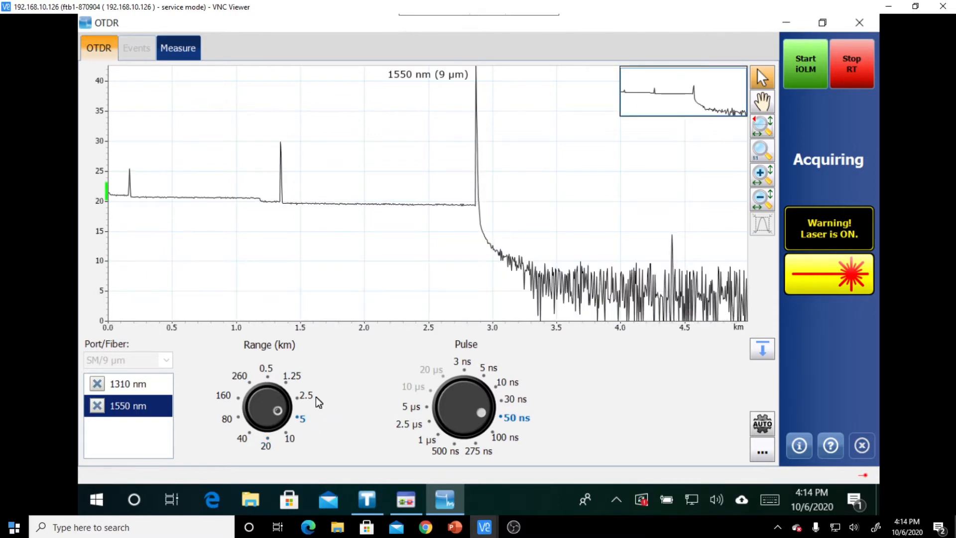
left_click(304, 394)
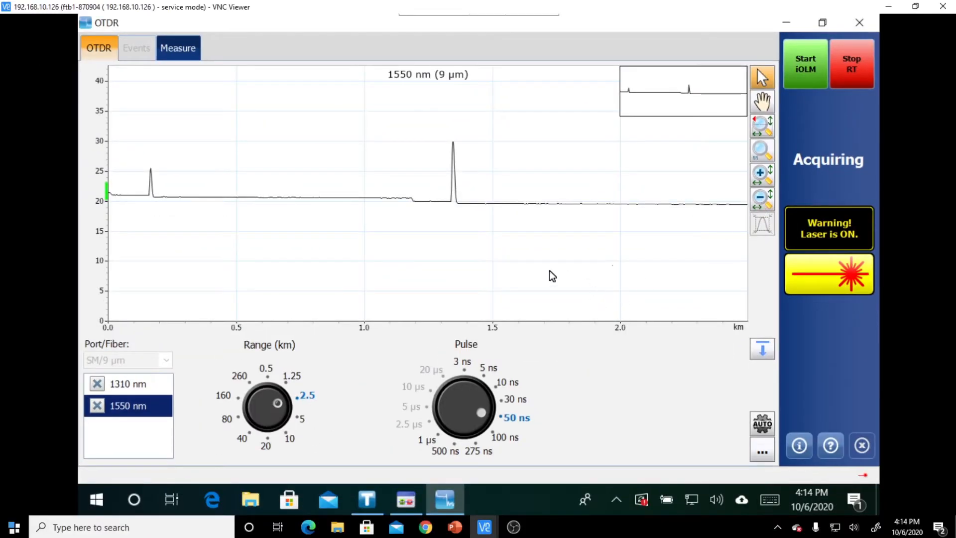
left_click_drag(424, 133, 518, 247)
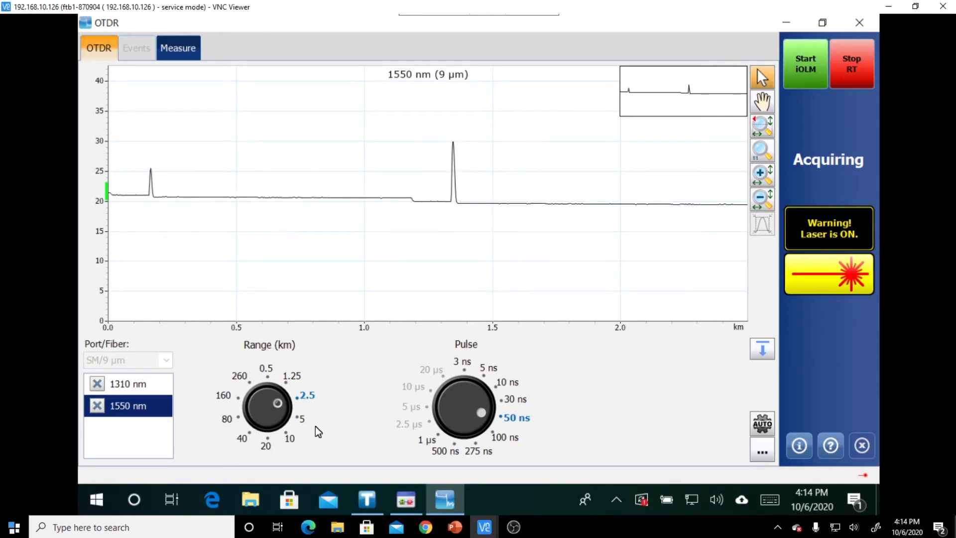
left_click(302, 419)
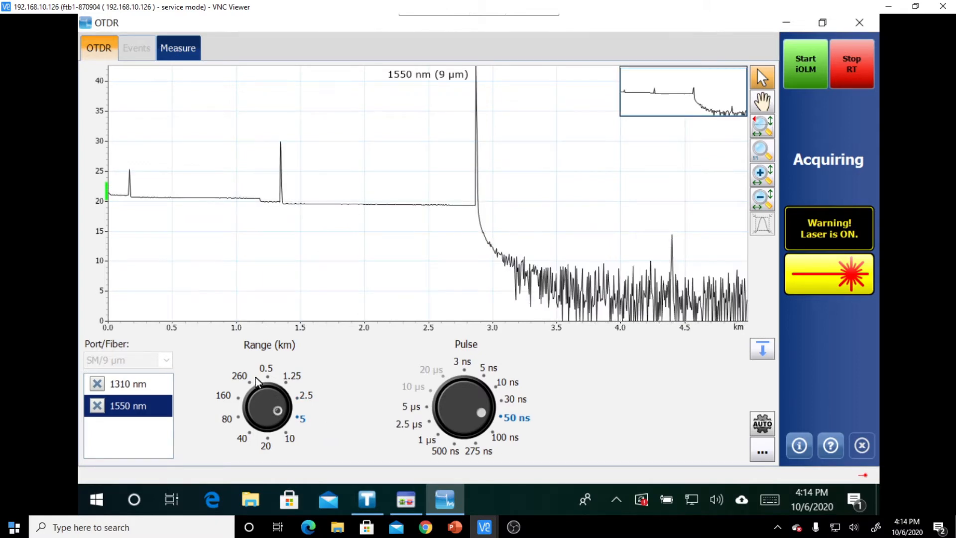
left_click(852, 65)
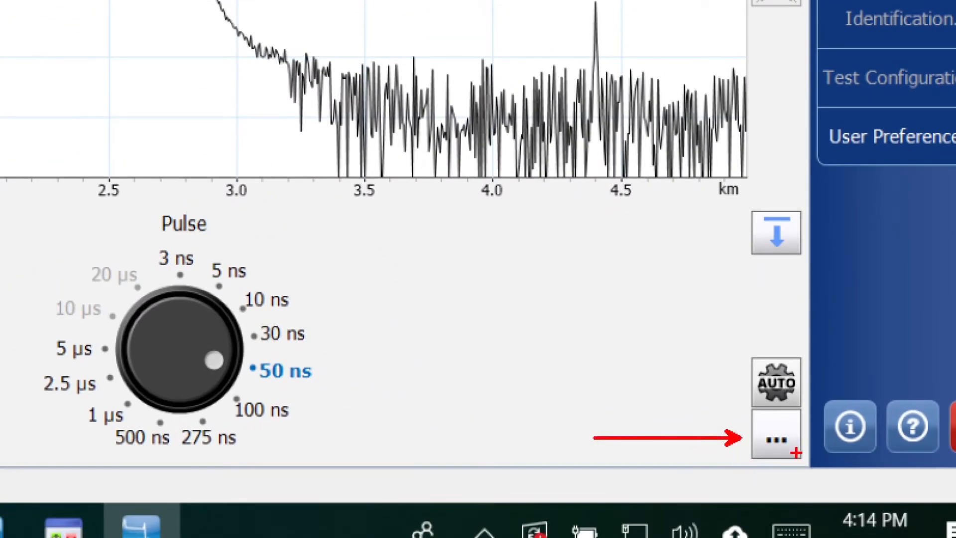
Edit the first custom Range (km) entry between 400 and 0.5 and apply it
left_click(774, 437)
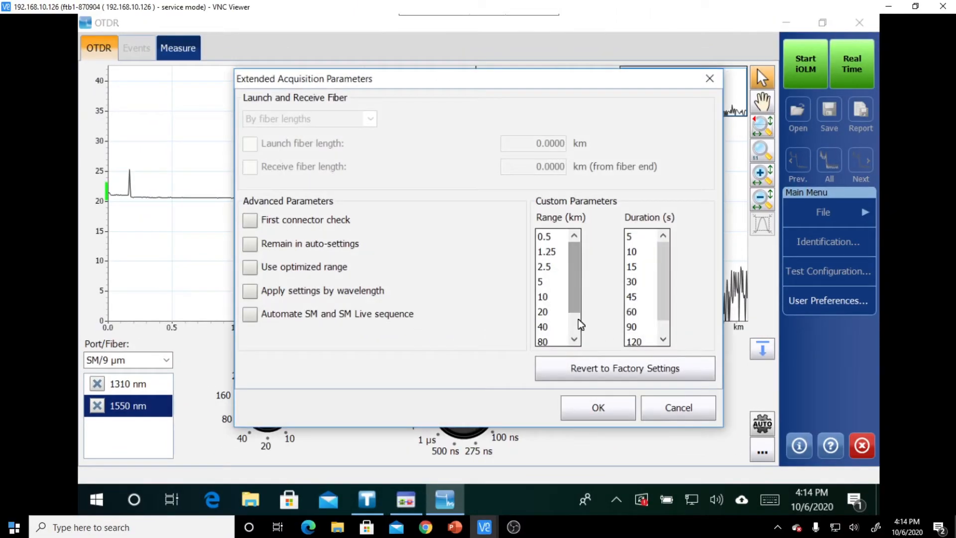
scroll("down", 3)
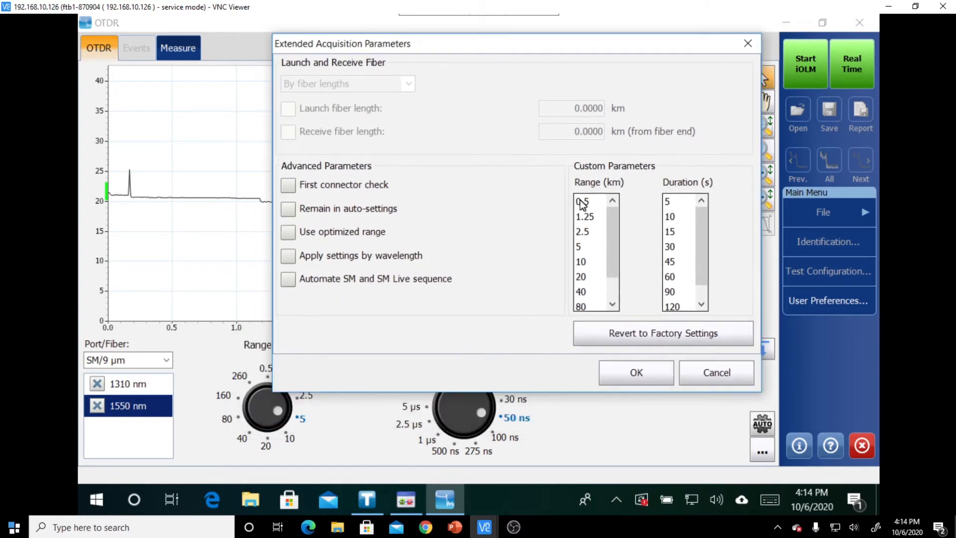
left_click(583, 201)
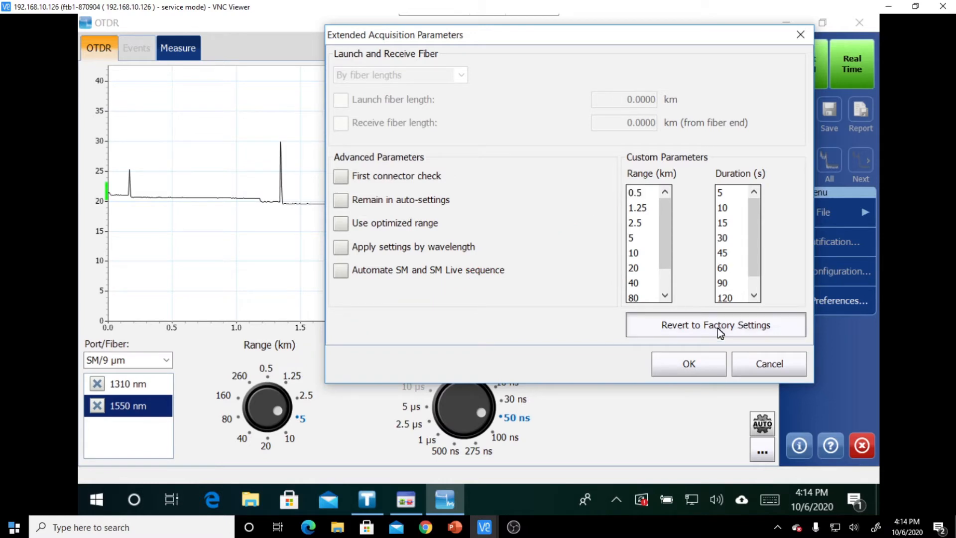
scroll("down", 3)
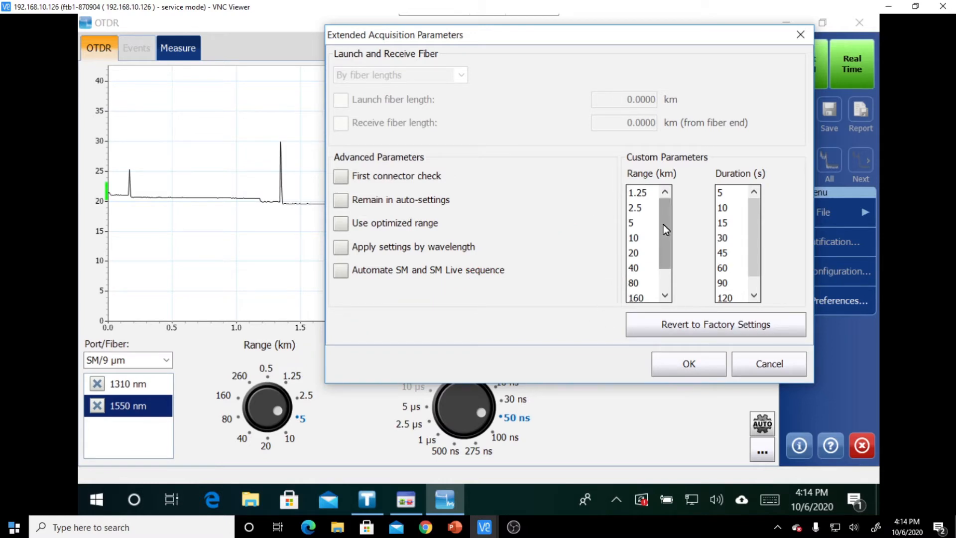
left_click(688, 363)
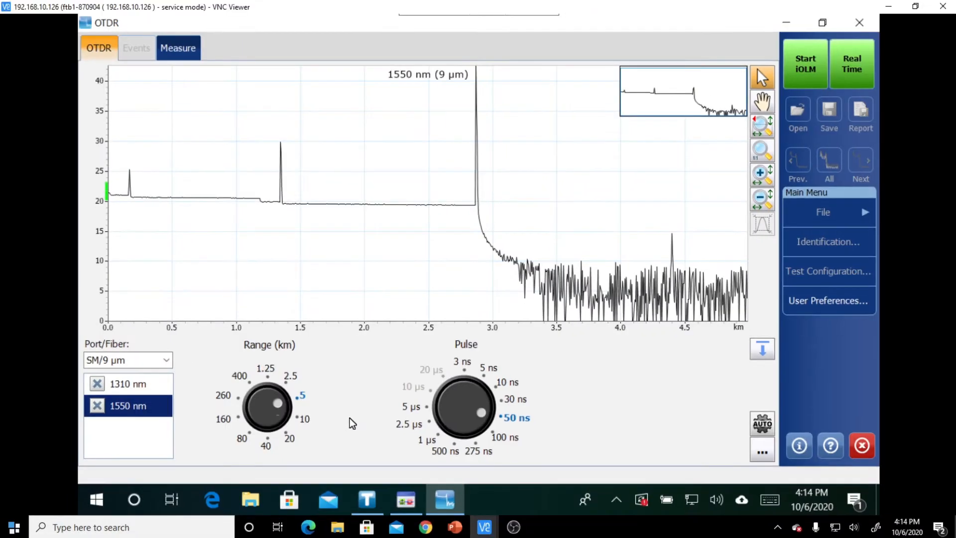
mouse_move(254, 384)
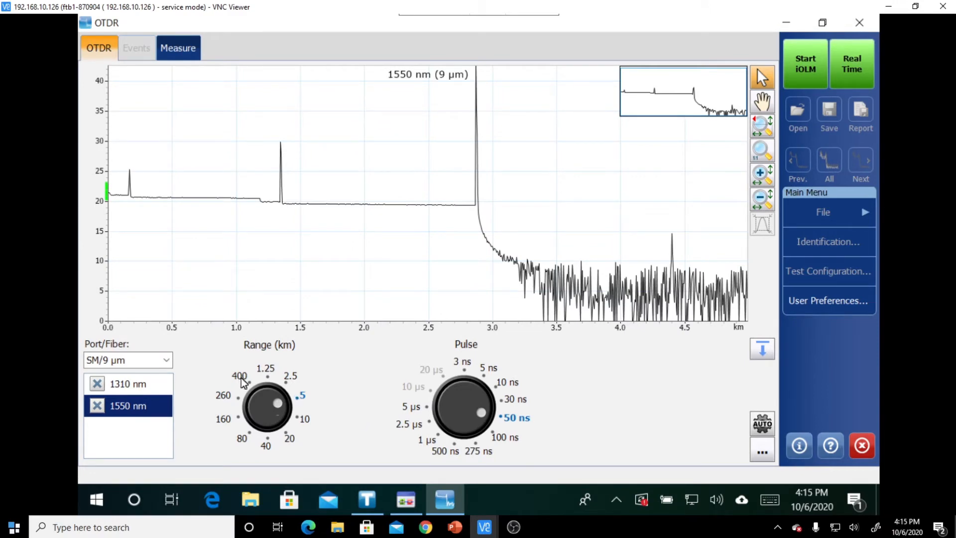
left_click(761, 450)
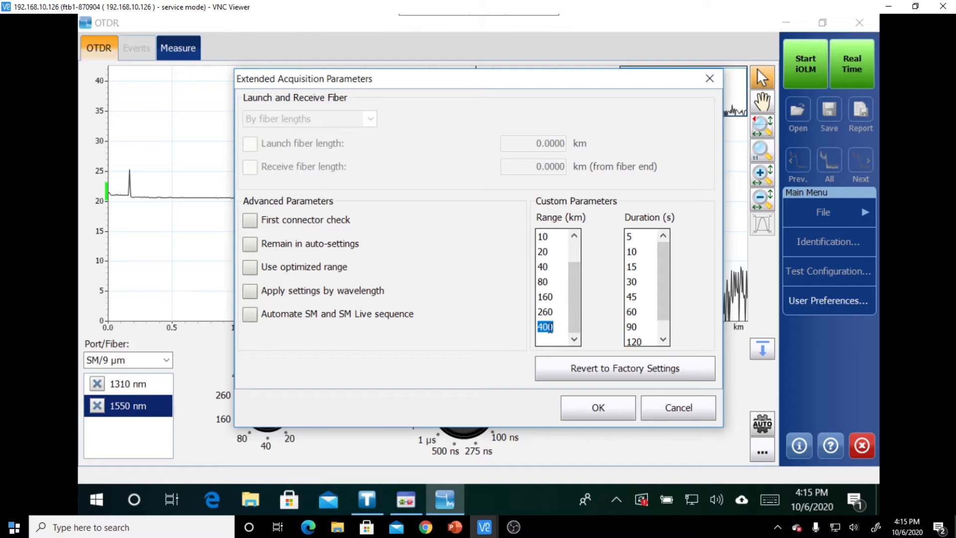
type("0.5")
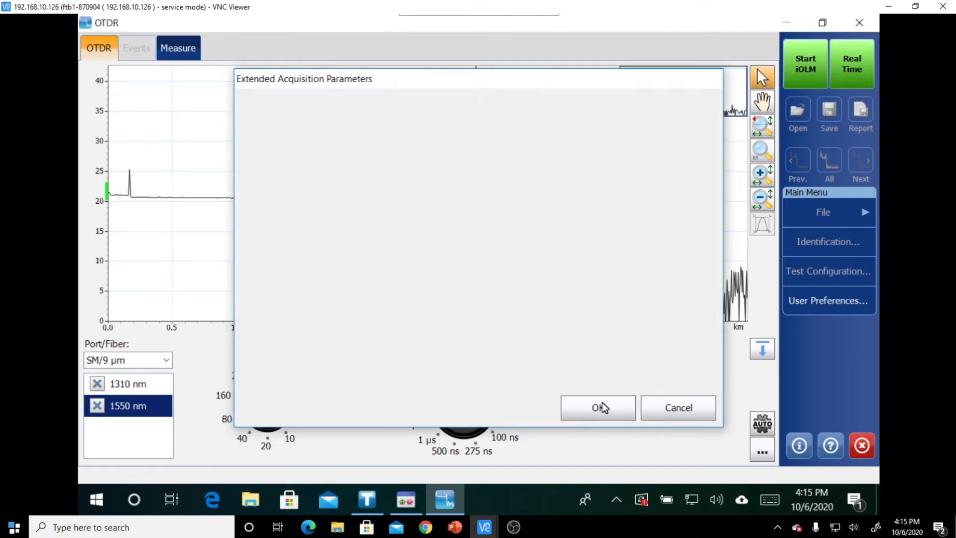
Set the range to 5 km and start the Real Time acquisition
left_click(598, 407)
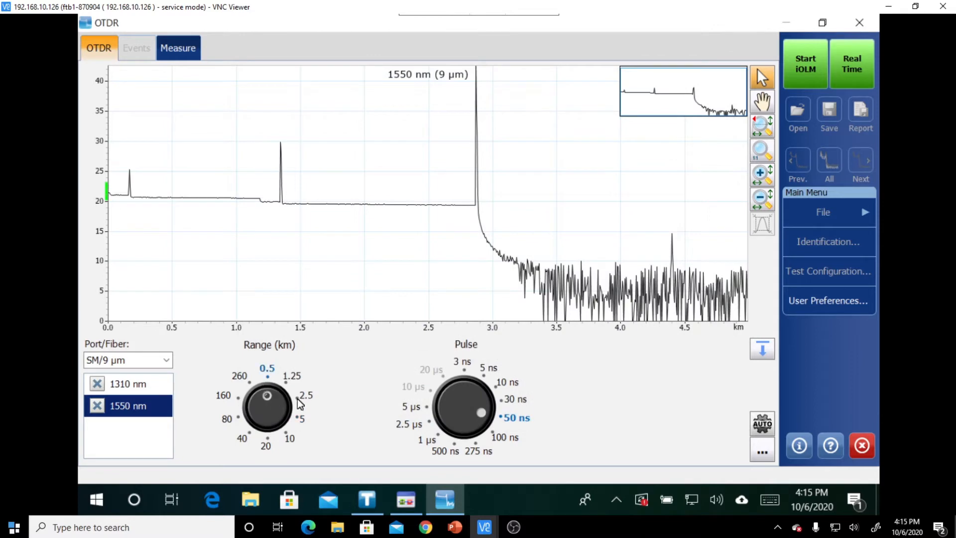
left_click(300, 420)
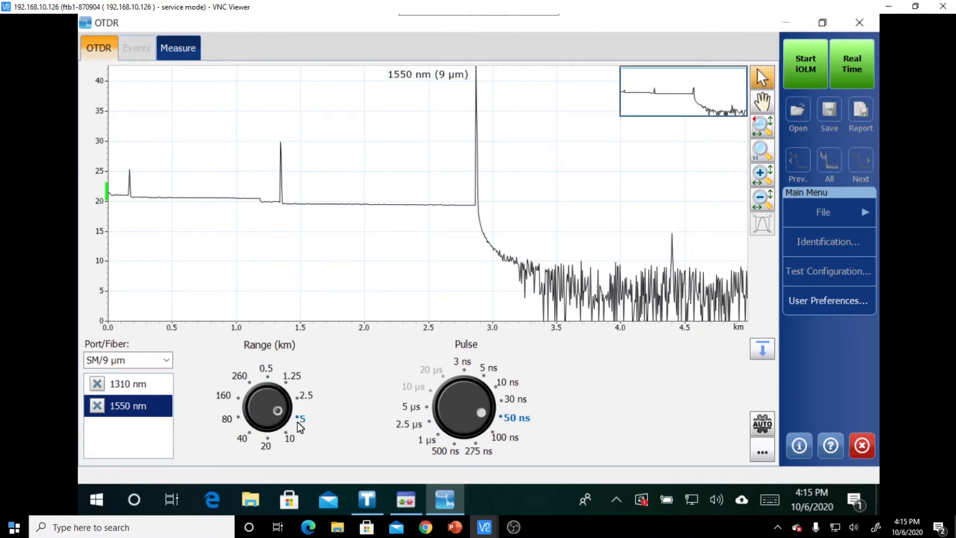
mouse_move(317, 422)
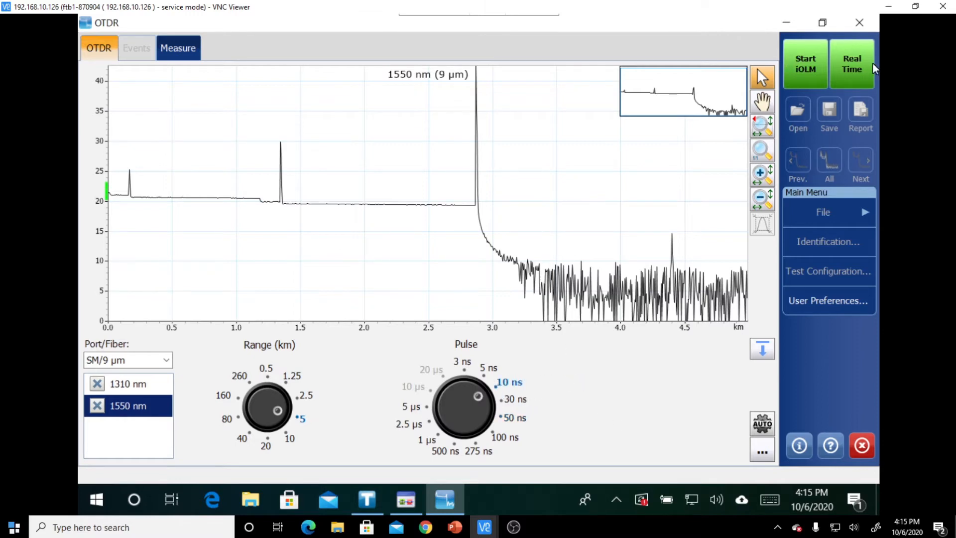
left_click(851, 66)
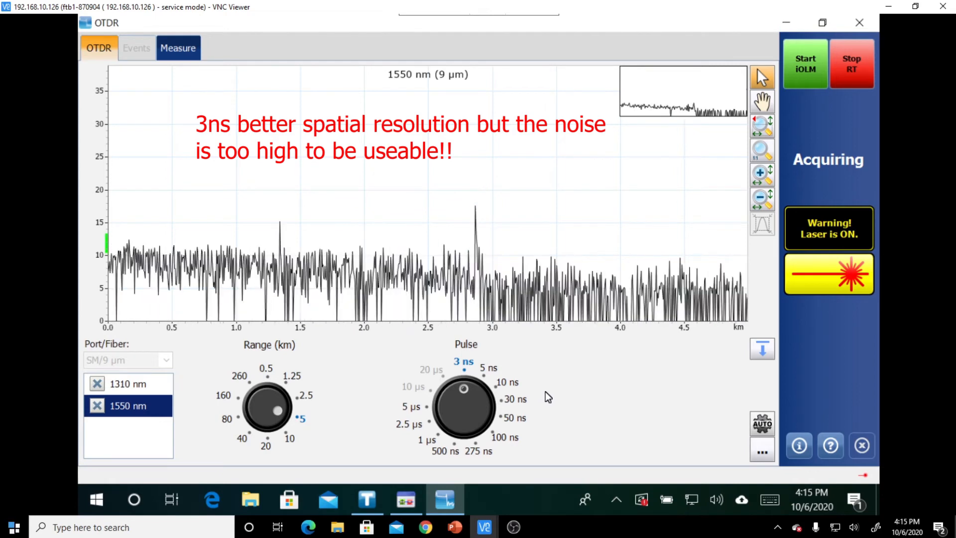
Step the pulse width up from 3 ns to 5 ns, 30 ns and beyond
left_click(489, 368)
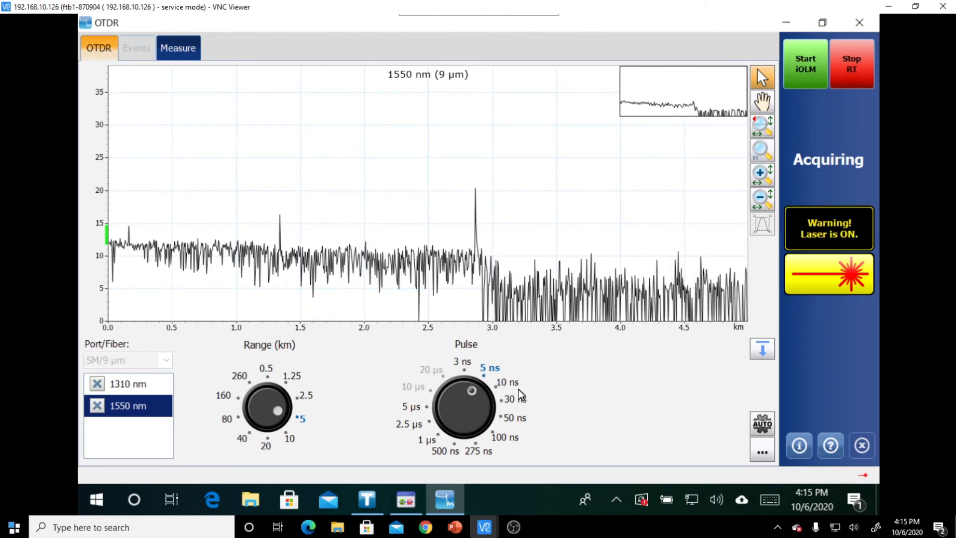
left_click(514, 399)
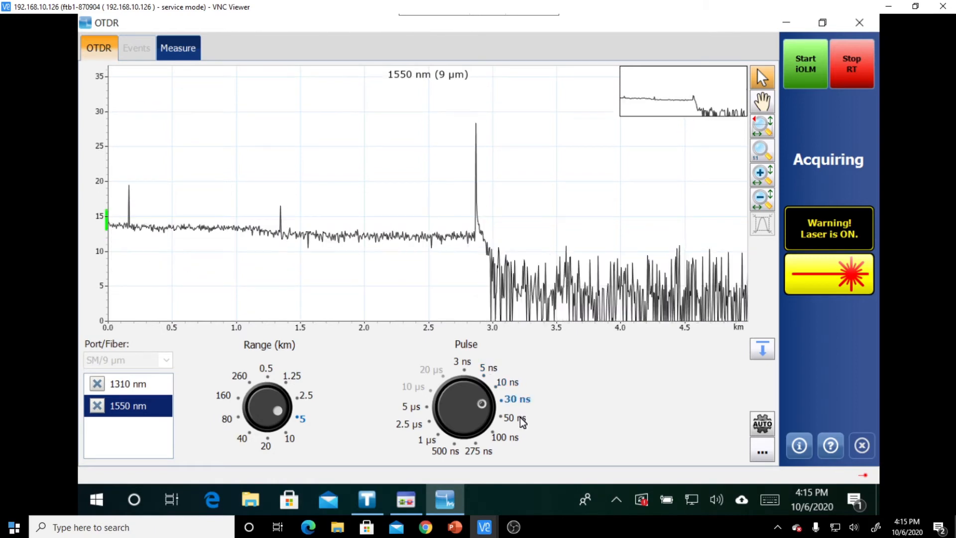
left_click(511, 417)
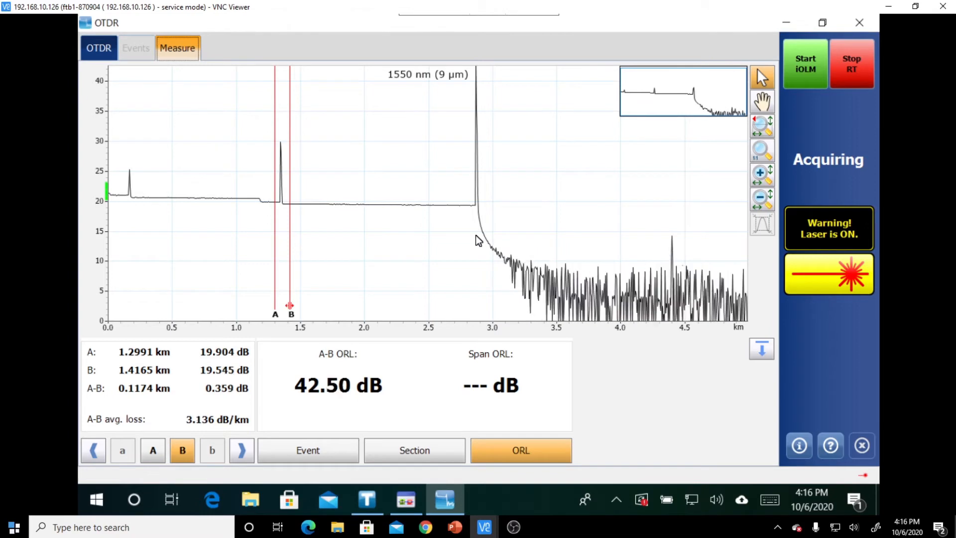
mouse_move(220, 437)
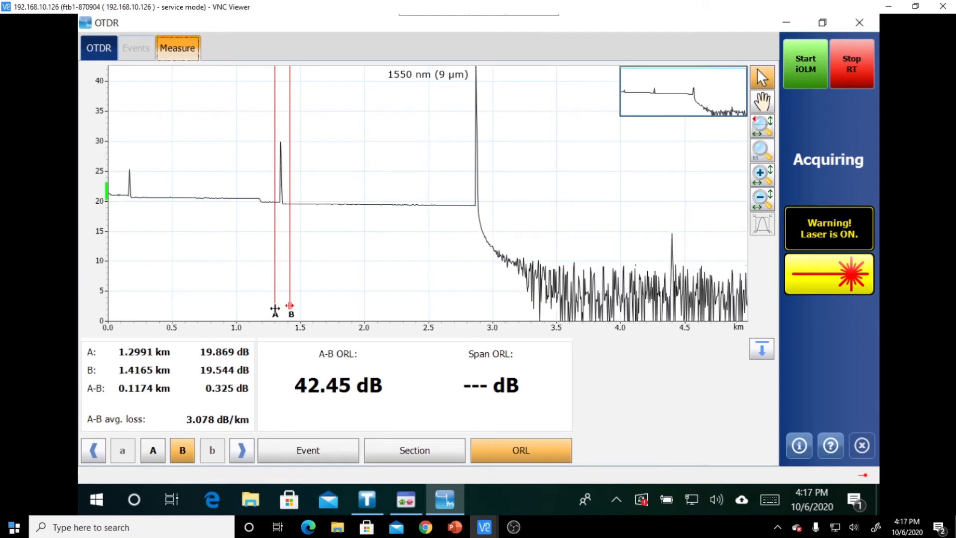
Drag marker A to about 0.21 km and marker B to the end reflection near 2.81 km
left_click(152, 450)
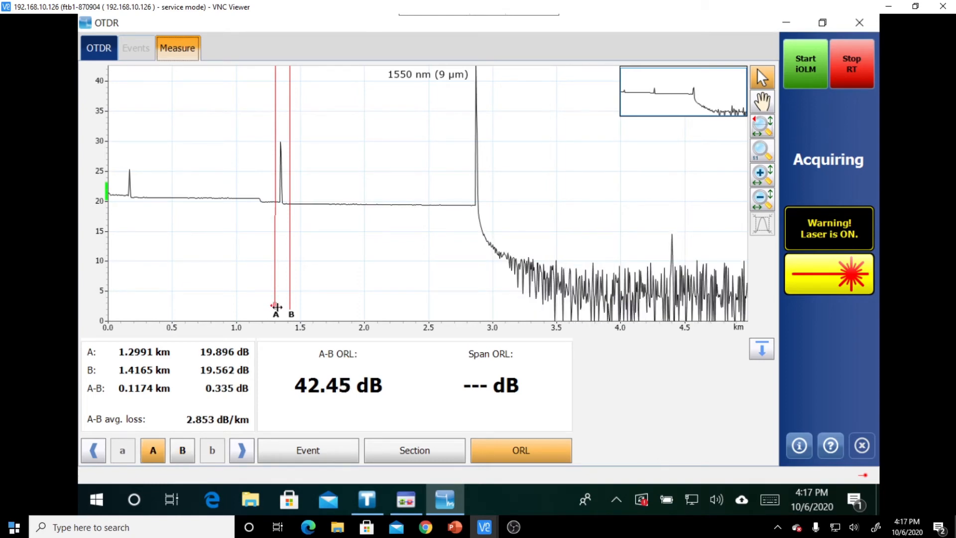
left_click_drag(275, 306, 282, 305)
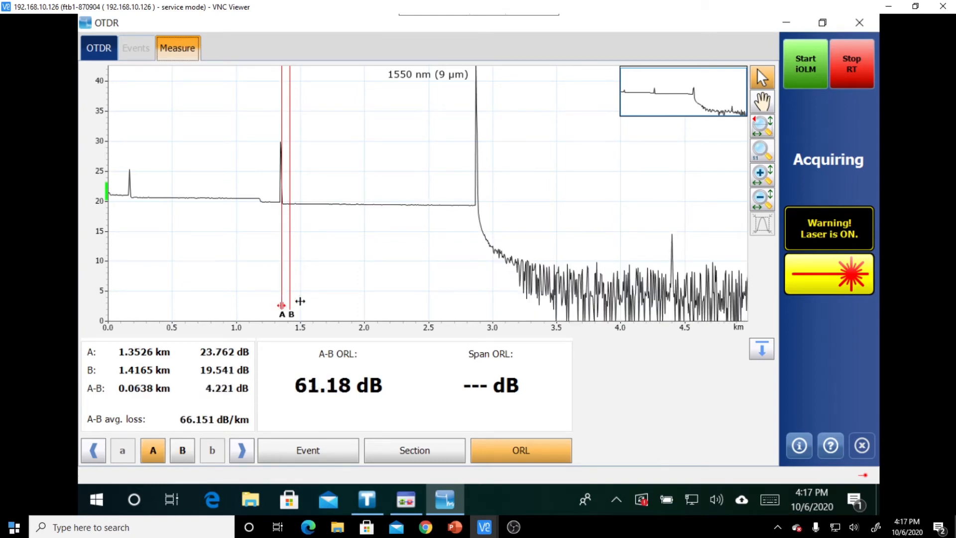
left_click(182, 449)
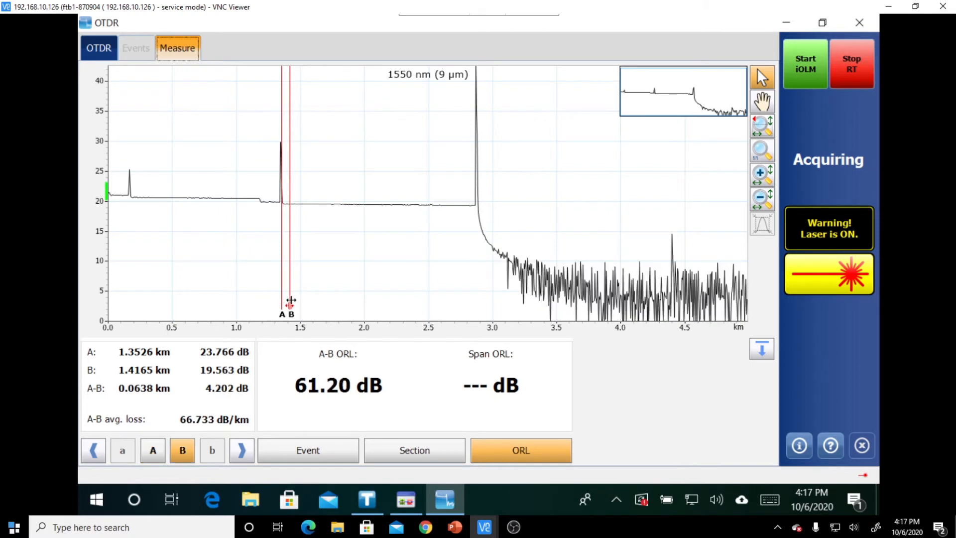
left_click_drag(289, 301, 478, 305)
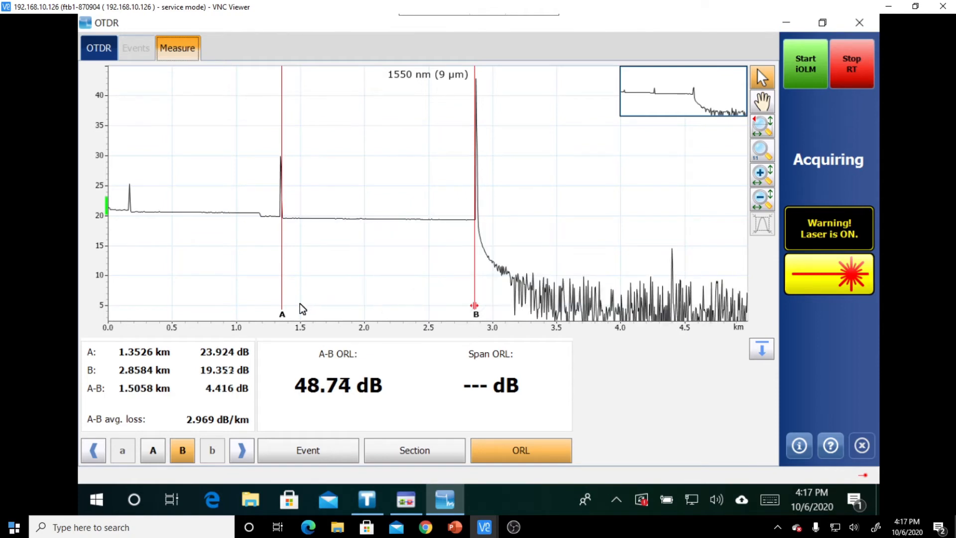
mouse_move(423, 275)
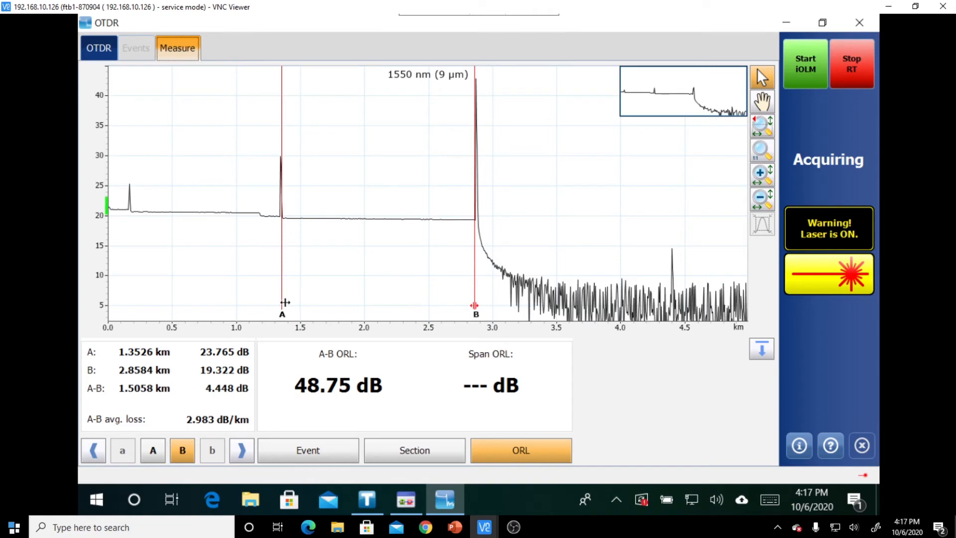
left_click_drag(282, 305, 146, 305)
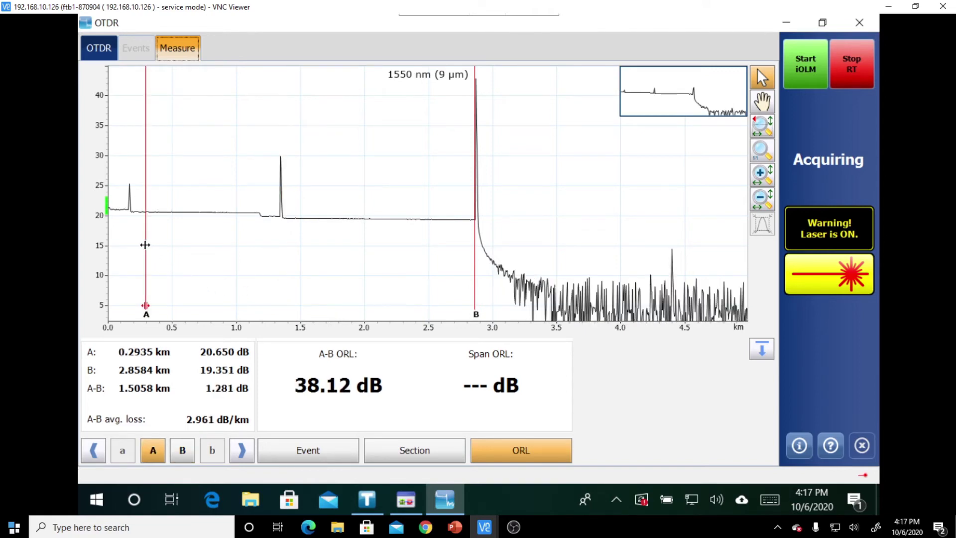
left_click_drag(146, 306, 135, 305)
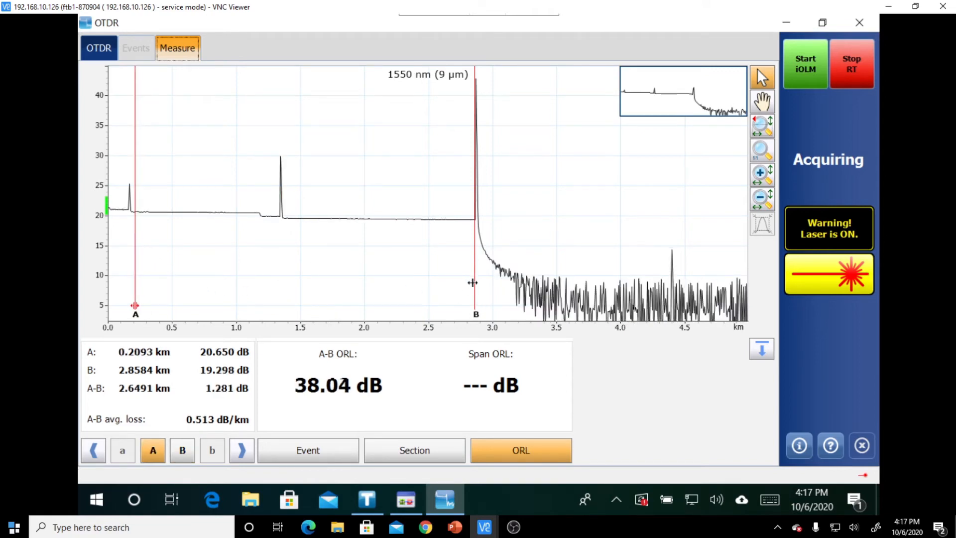
left_click(182, 450)
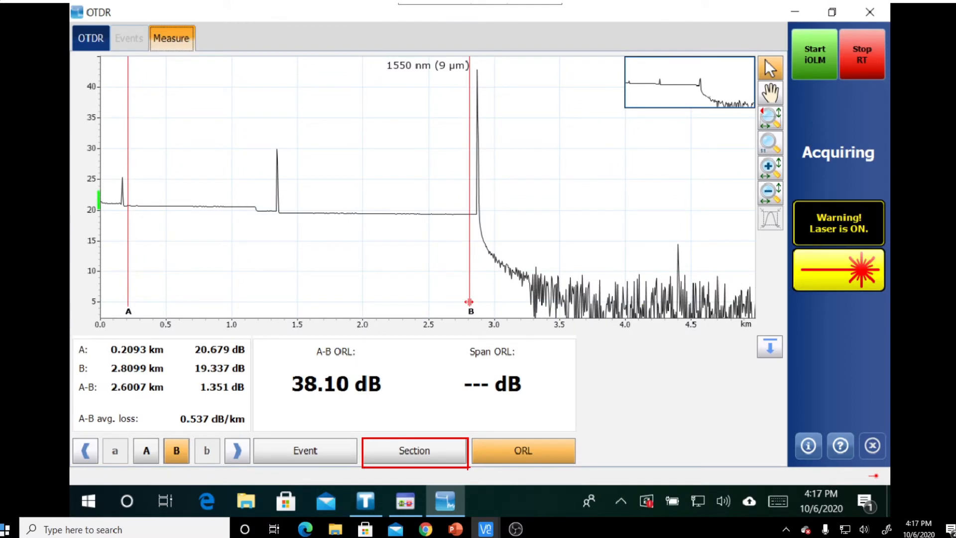
Display Section results: 1.728 dB LSA loss and 0.665 dB/km over 0.2093–2.8099 km
left_click(414, 451)
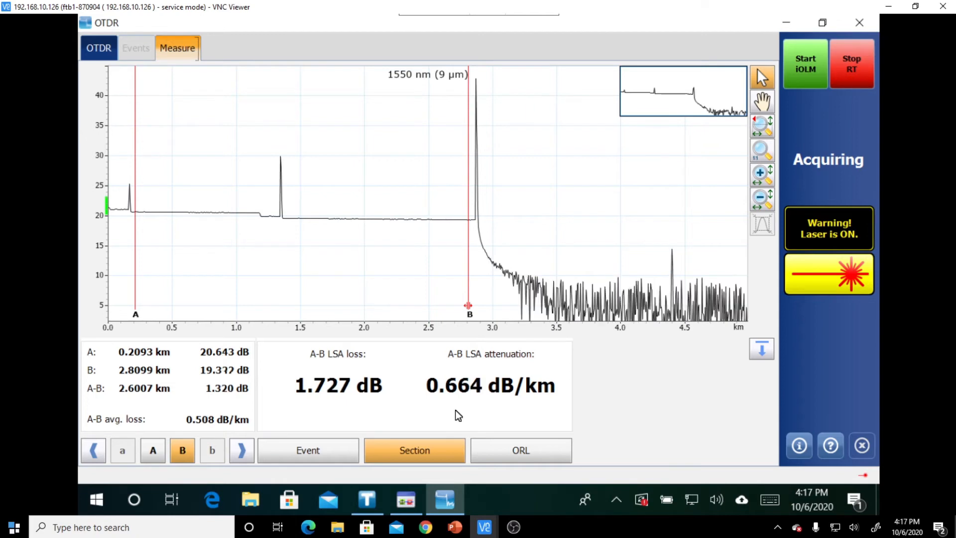
left_click(489, 386)
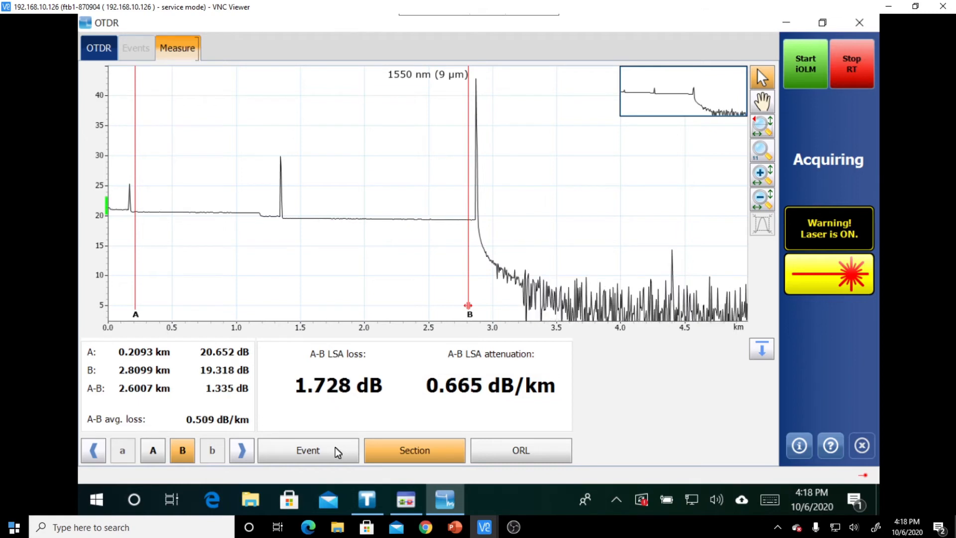
Switch to Event mode and drag marker B past the 1.35 km event, reading 0.292 dB
left_click(308, 450)
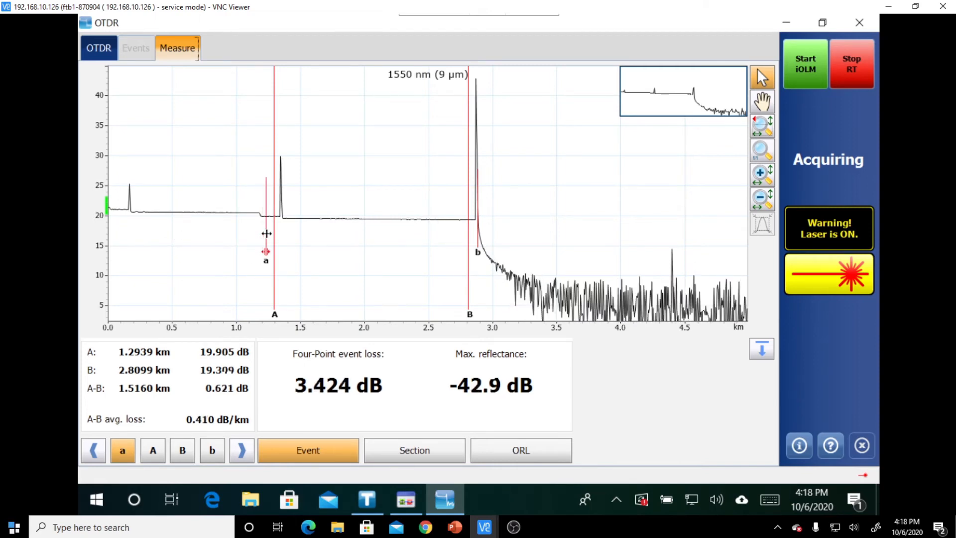
left_click(182, 450)
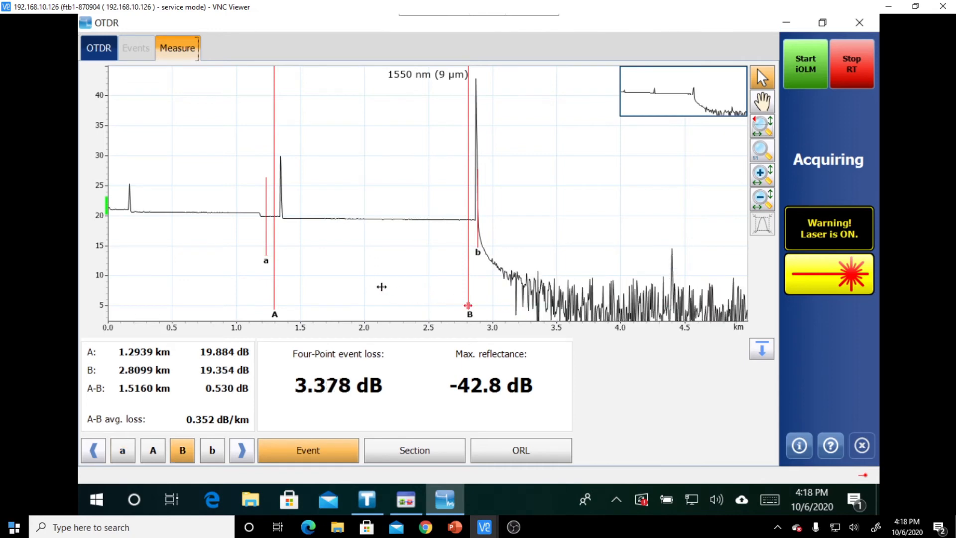
left_click_drag(468, 305, 288, 305)
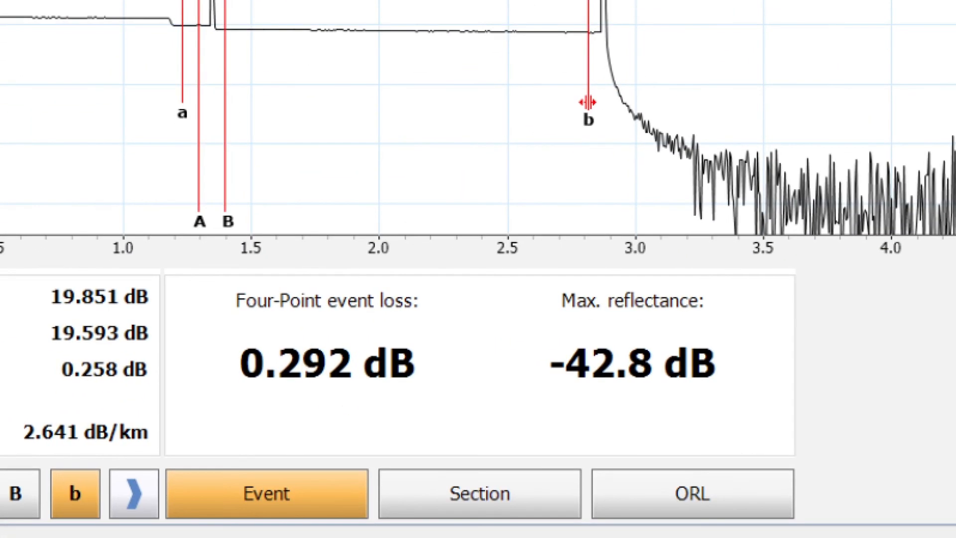
mouse_move(248, 367)
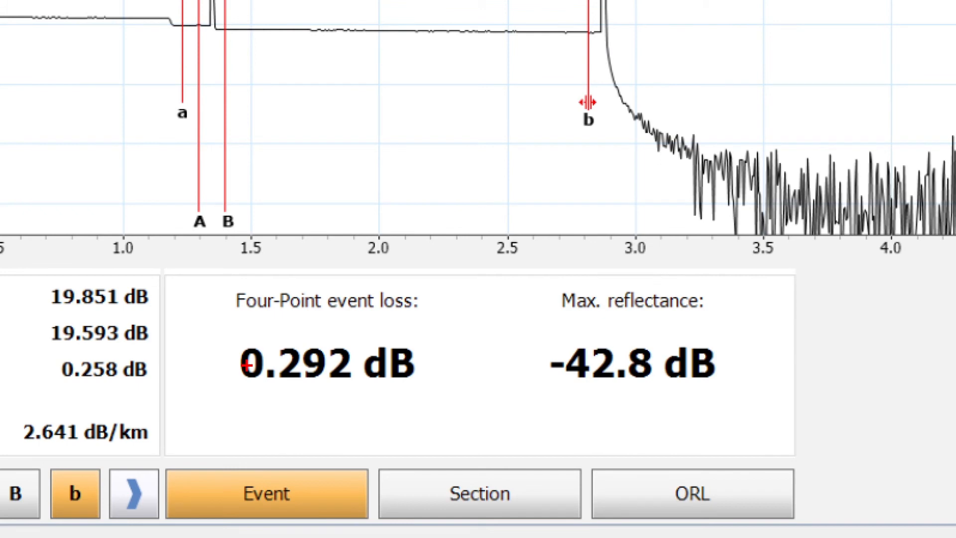
mouse_move(263, 385)
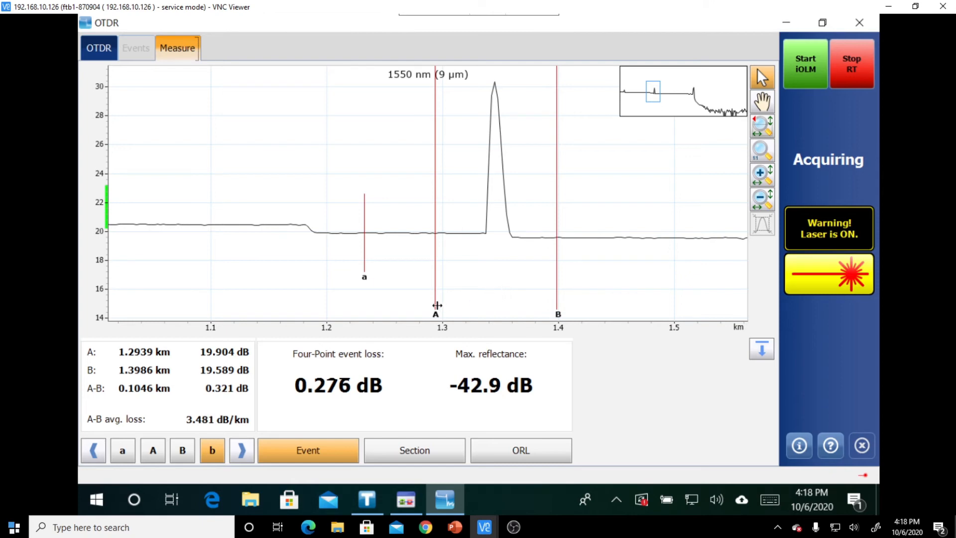
Place markers A and B tightly around the 1.35 km peak and move b near the fiber end for 0.298 dB loss
left_click_drag(435, 304, 465, 305)
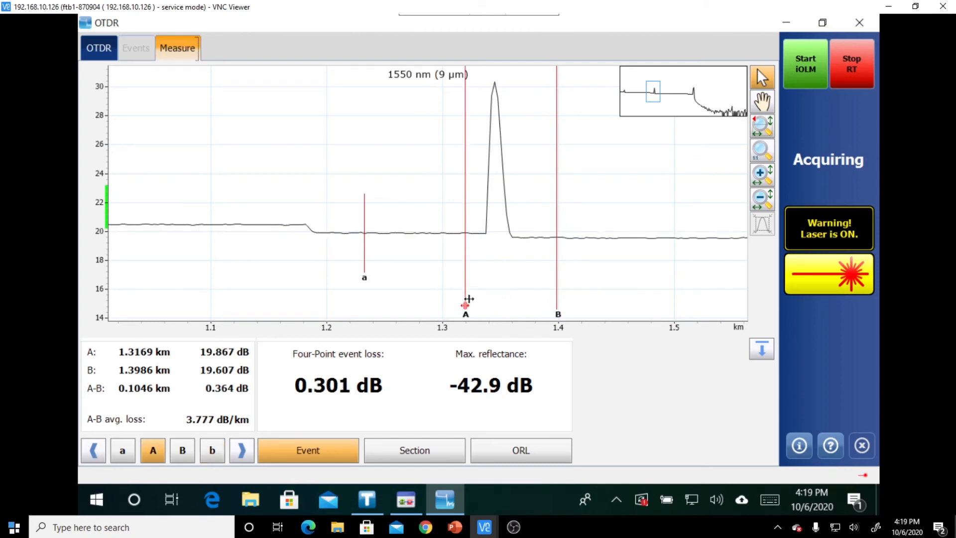
left_click_drag(465, 305, 480, 304)
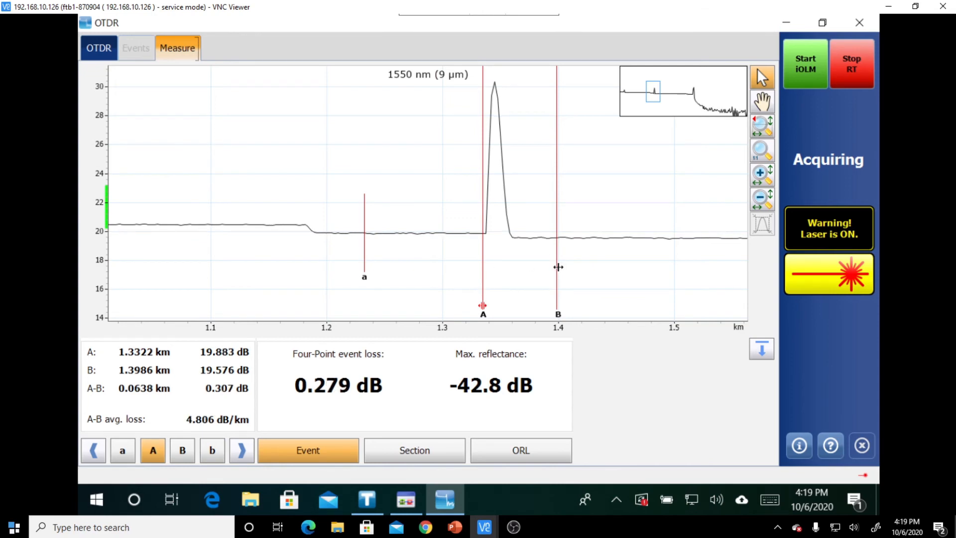
left_click_drag(557, 266, 522, 258)
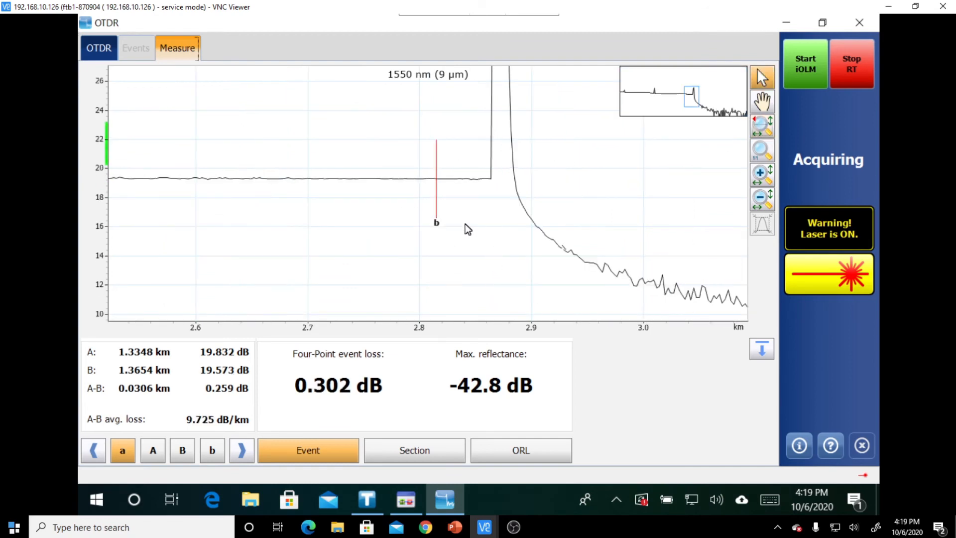
left_click_drag(436, 207, 445, 207)
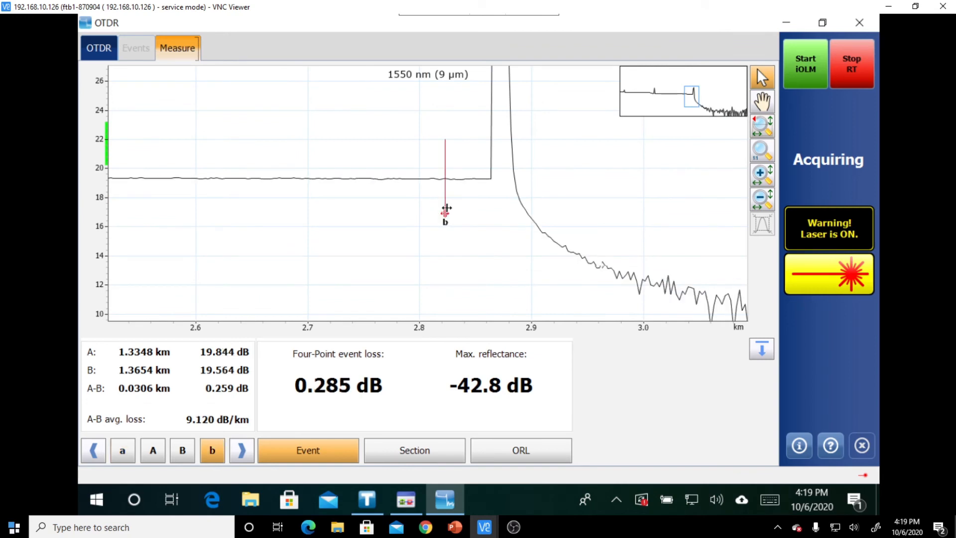
left_click_drag(445, 213, 476, 213)
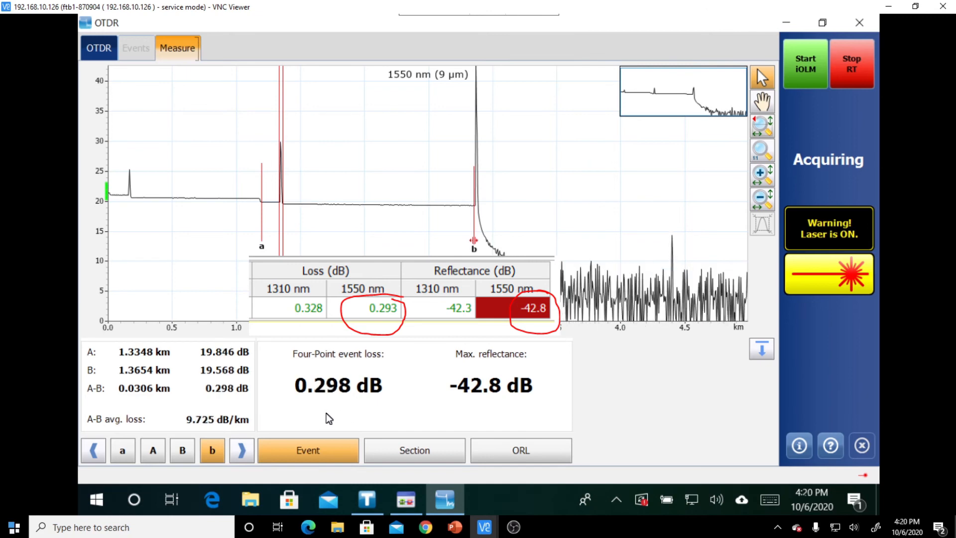
mouse_move(470, 409)
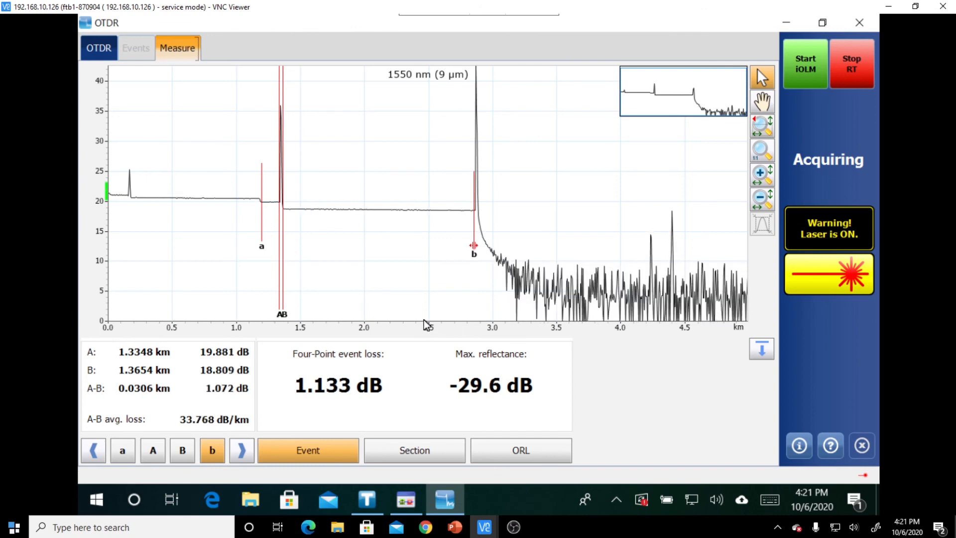
mouse_move(379, 272)
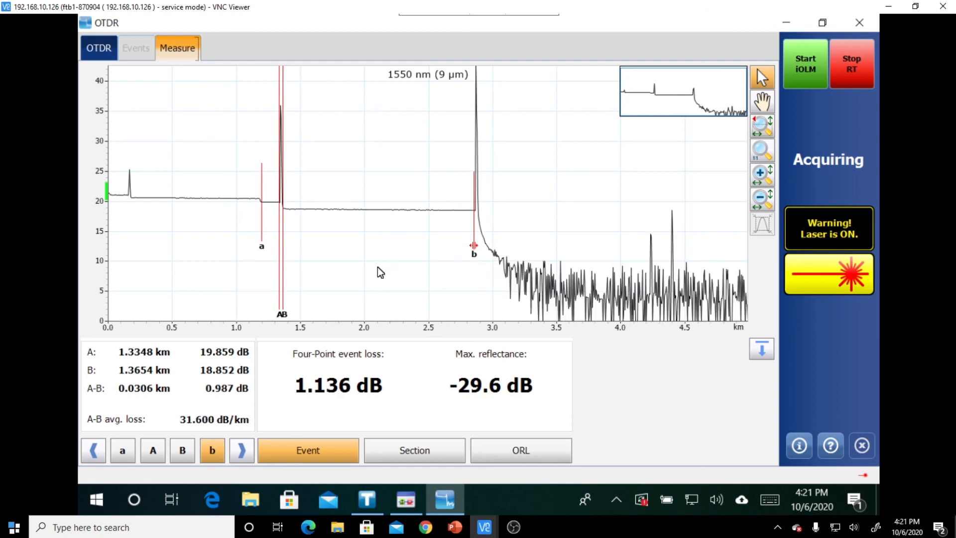